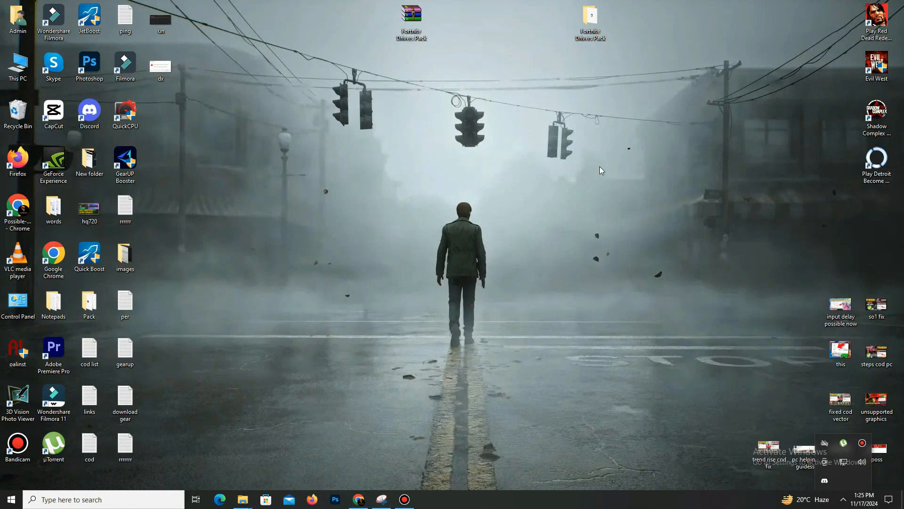
Search Windows for the 'gearup booster' app from the Start menu.
click(19, 499)
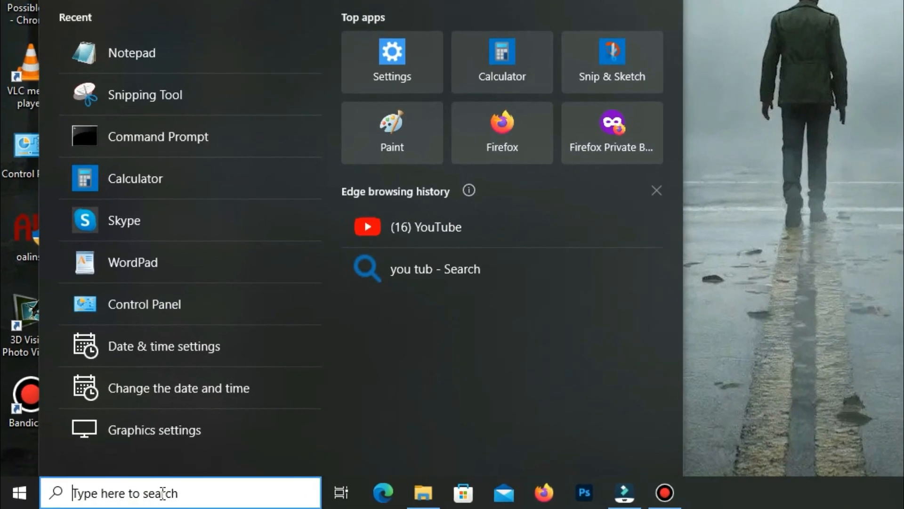
text(gearup booster)
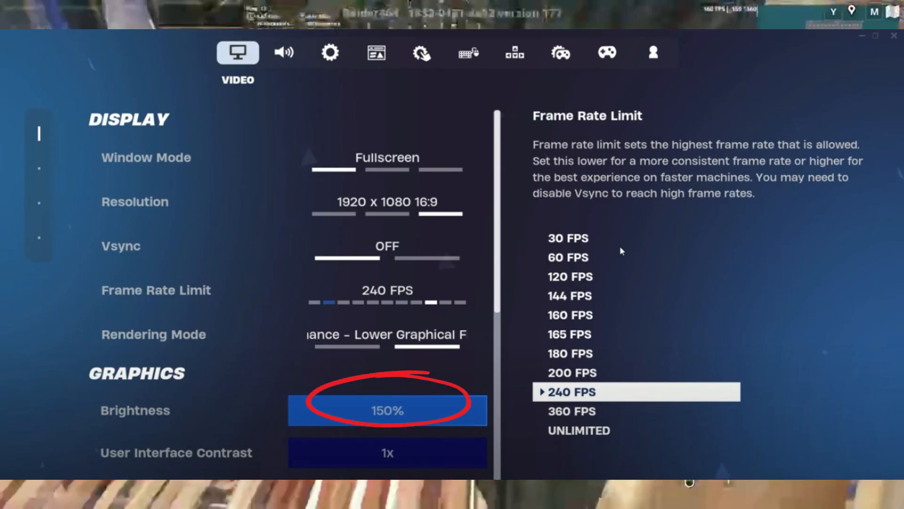
Scroll through Fortnite's video options after setting fullscreen, Vsync off and 240 FPS.
scroll(down, 3)
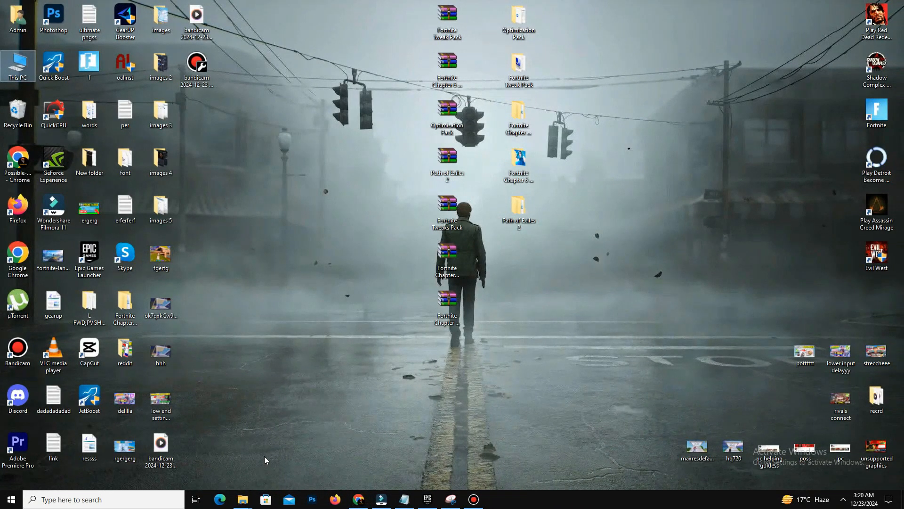
Run %localappdata% to reach the local app data folder.
key(Win+r)
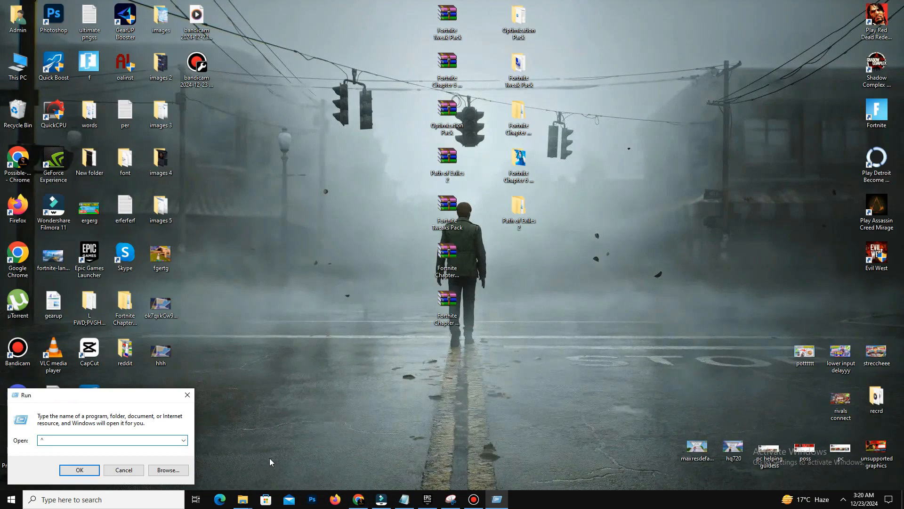
text(%)
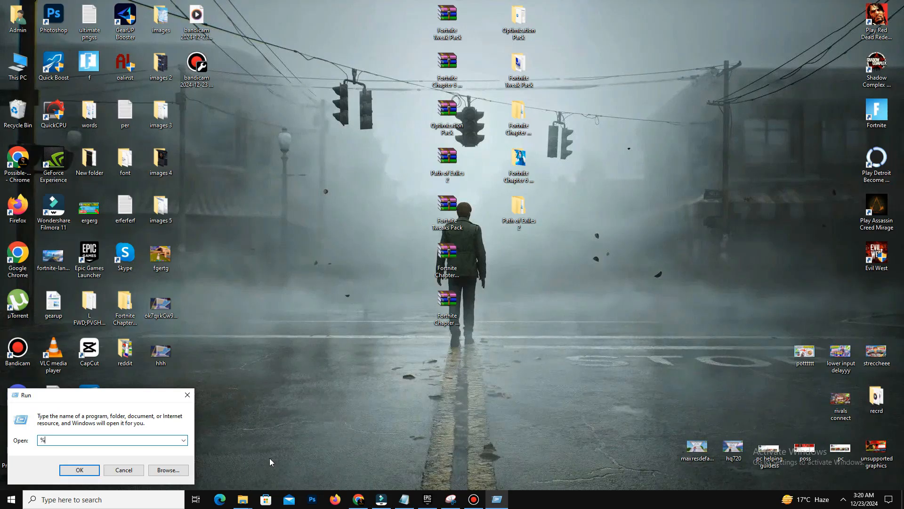
text(locala)
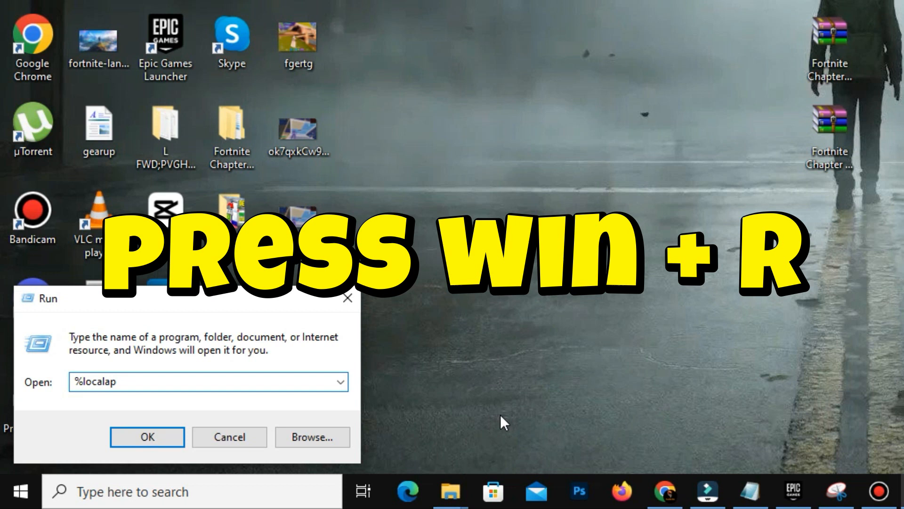
text(pdata^)
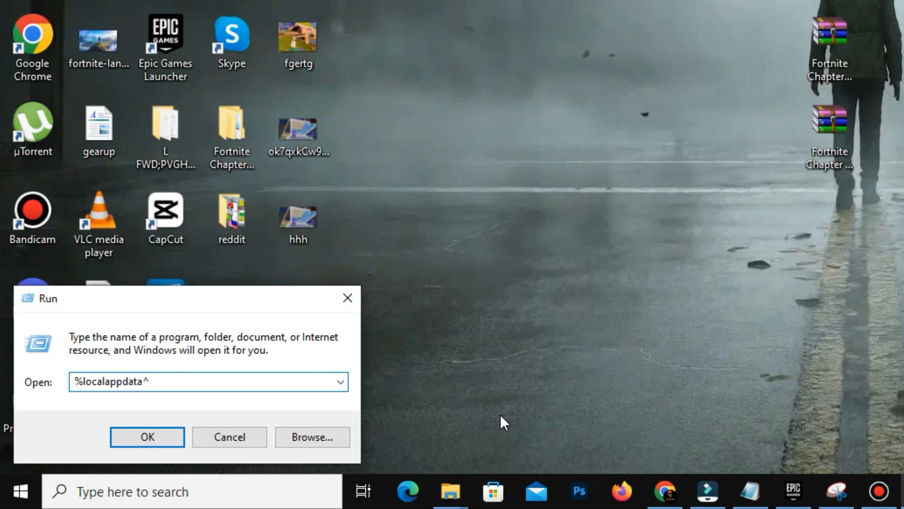
click(147, 436)
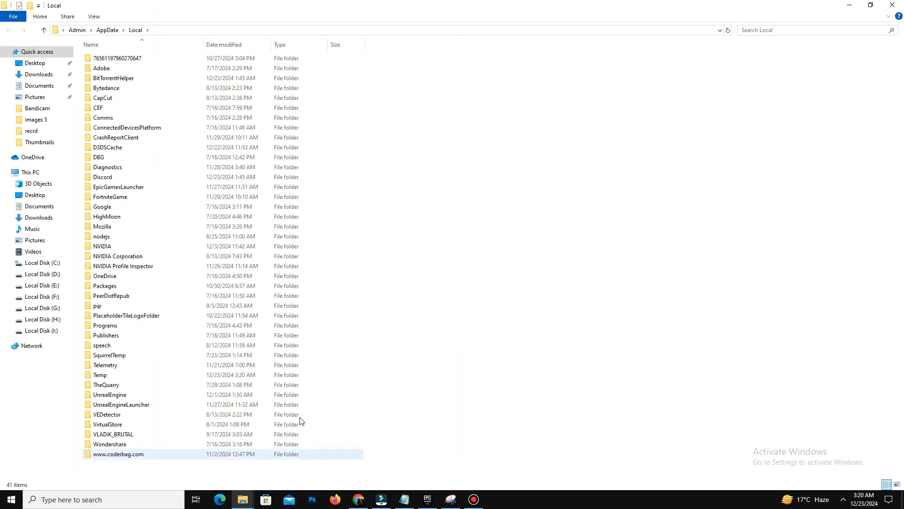
Navigate FortniteGame > Saved > Config > WindowsClient and open GameUserSettings in a text editor.
double_click(109, 197)
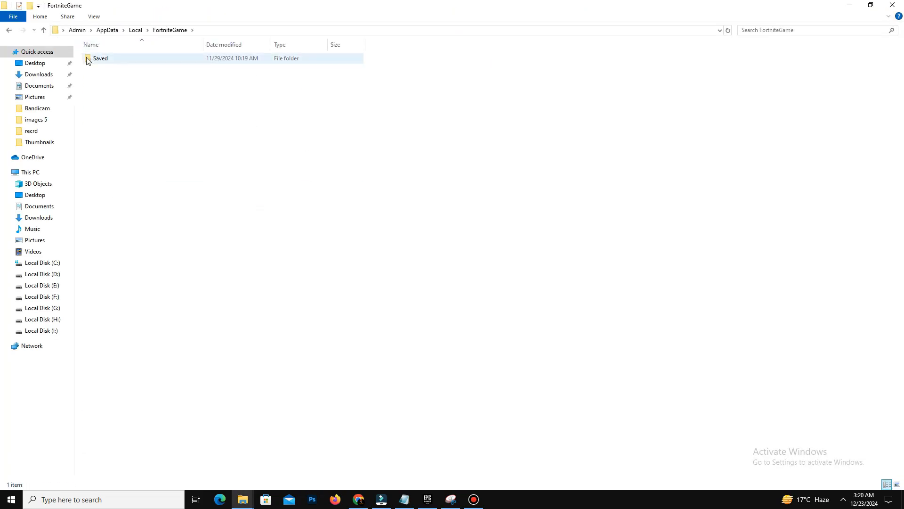
double_click(100, 58)
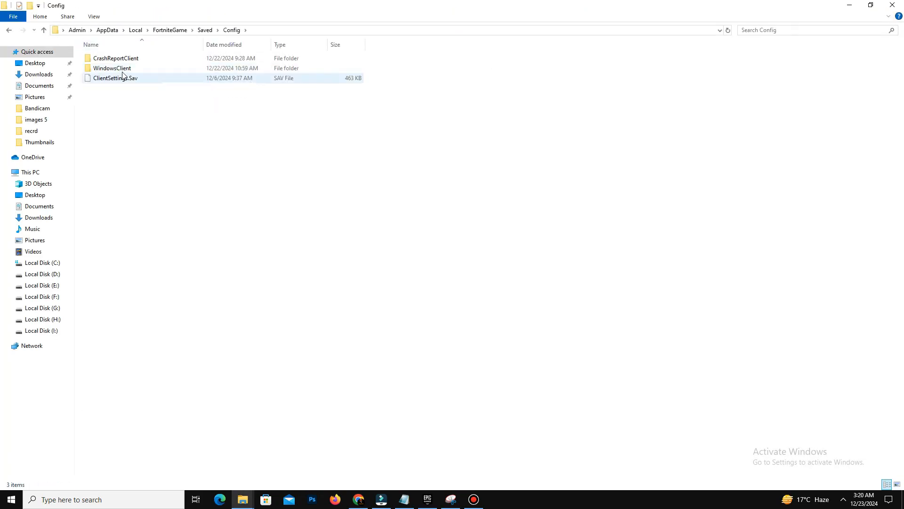
double_click(112, 68)
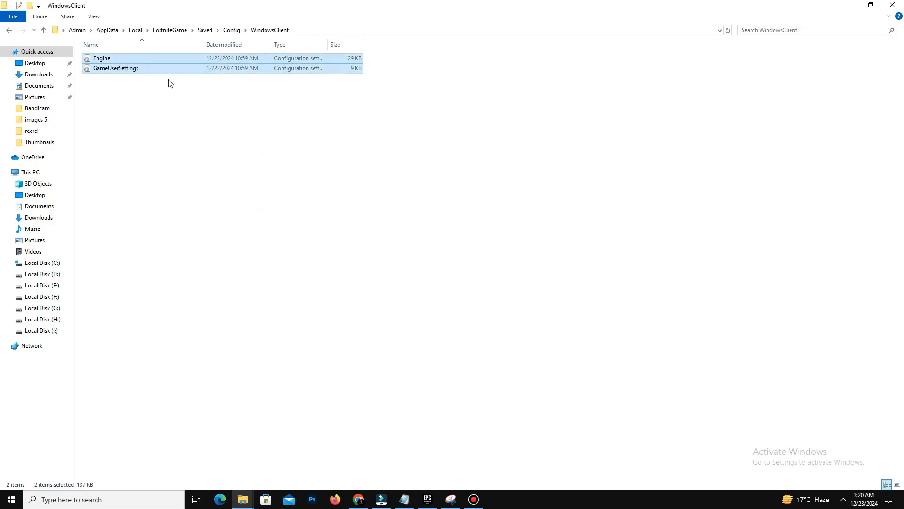
right_click(114, 68)
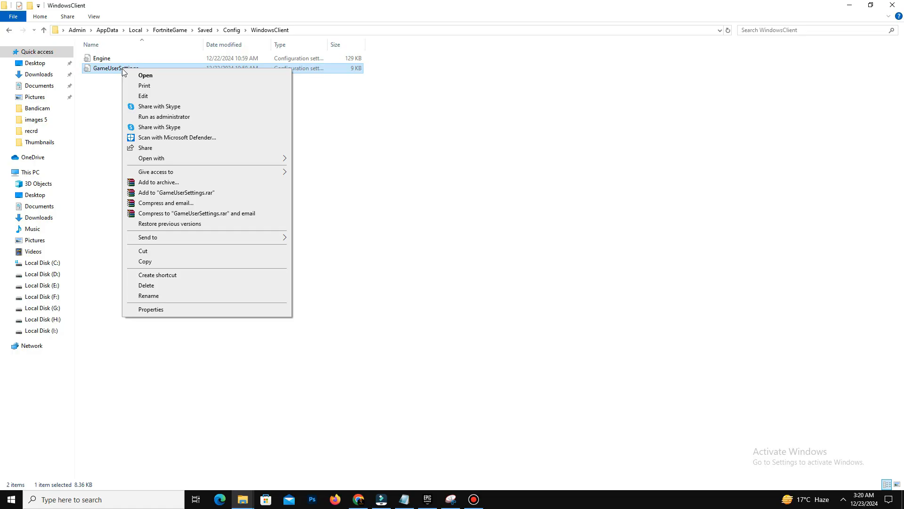
mouse_move(160, 137)
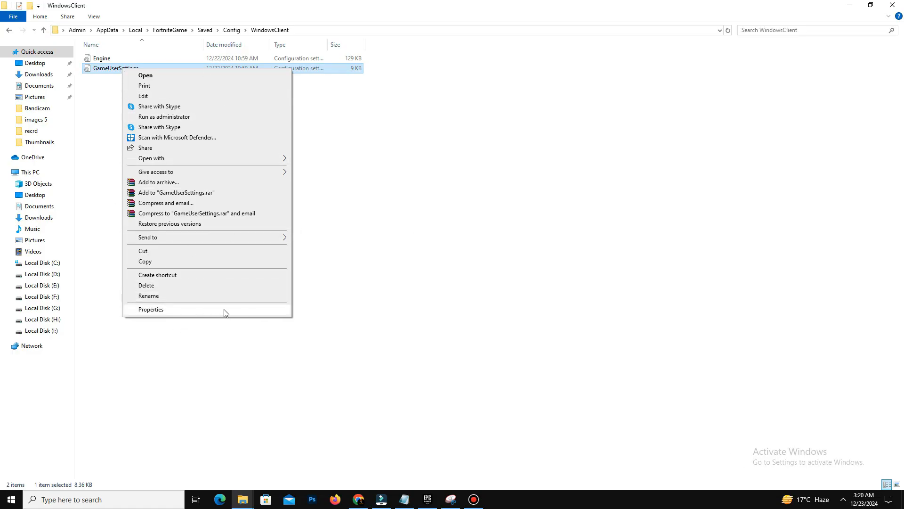
click(150, 309)
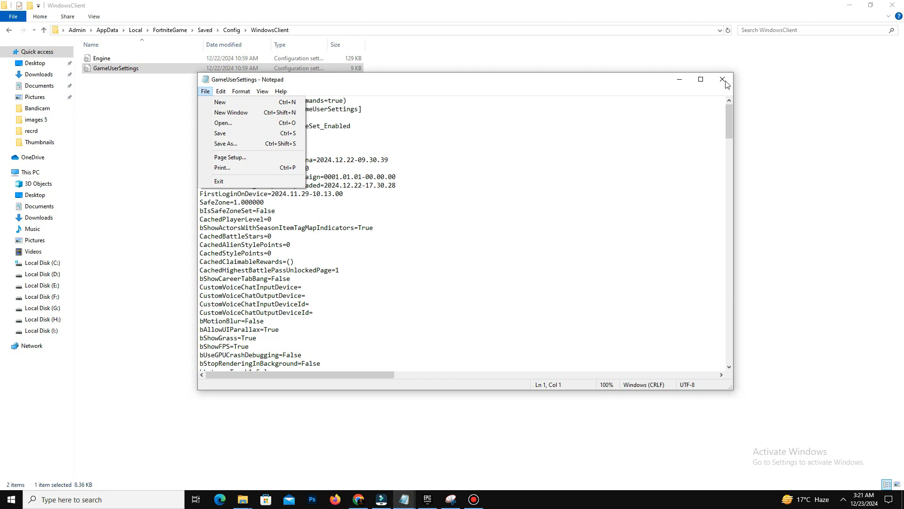
Mark GameUserSettings as Read-only in its Properties.
right_click(115, 68)
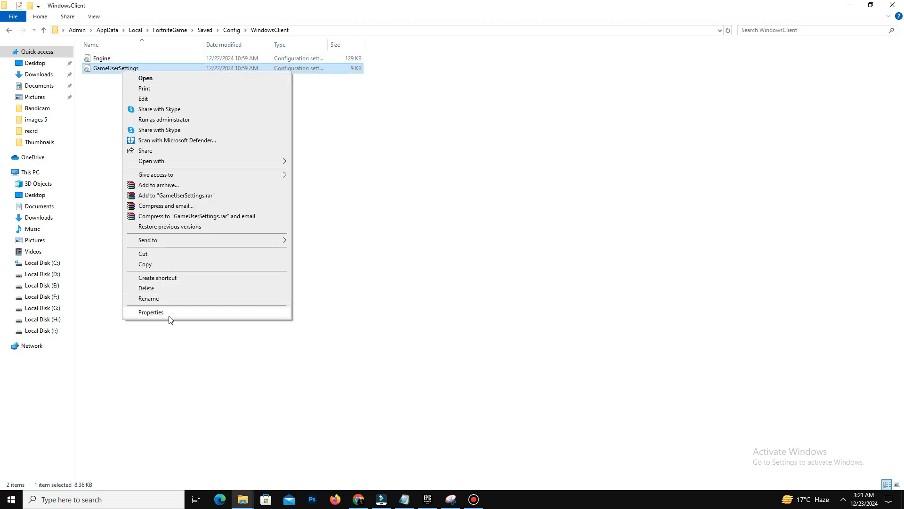
click(151, 312)
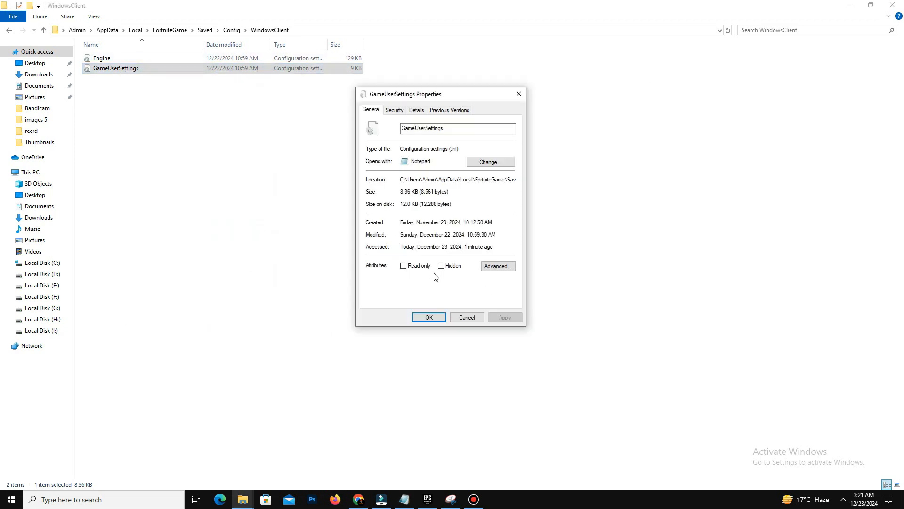
click(404, 265)
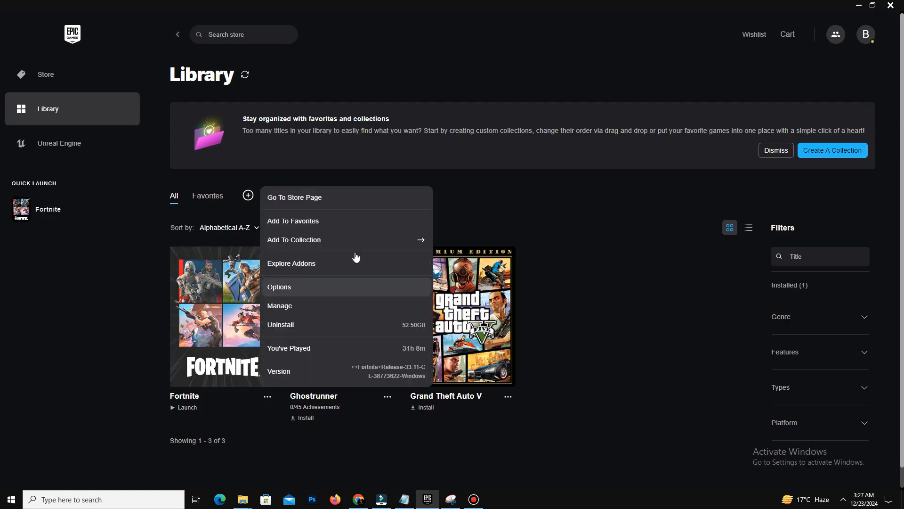
Show Fortnite's launch options in the Epic Games Launcher library.
click(279, 286)
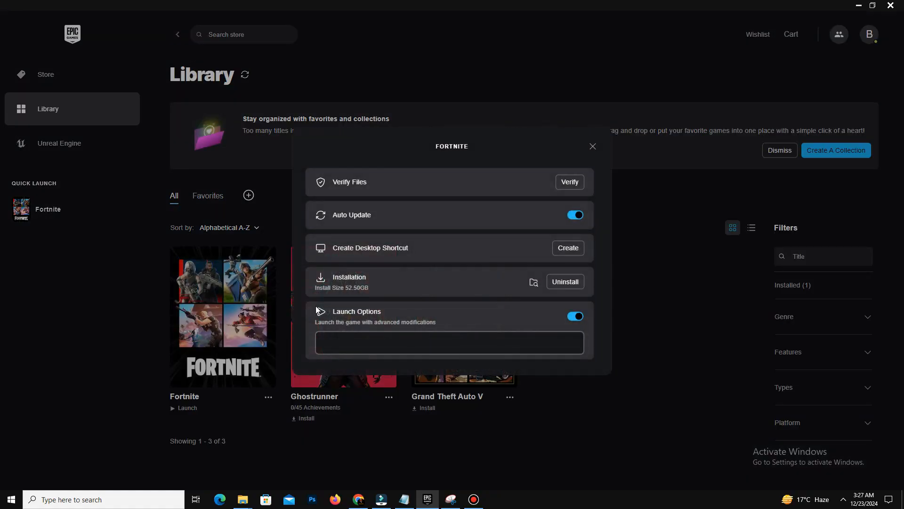
mouse_move(464, 277)
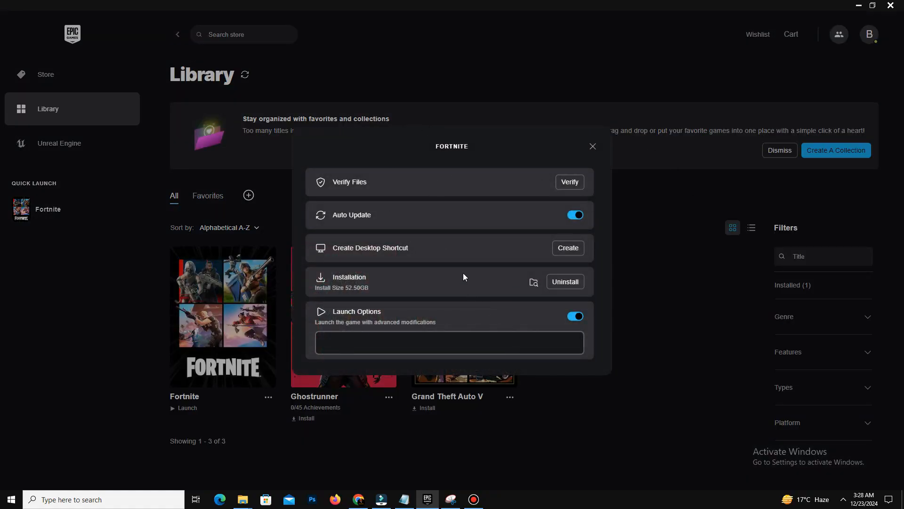
mouse_move(483, 273)
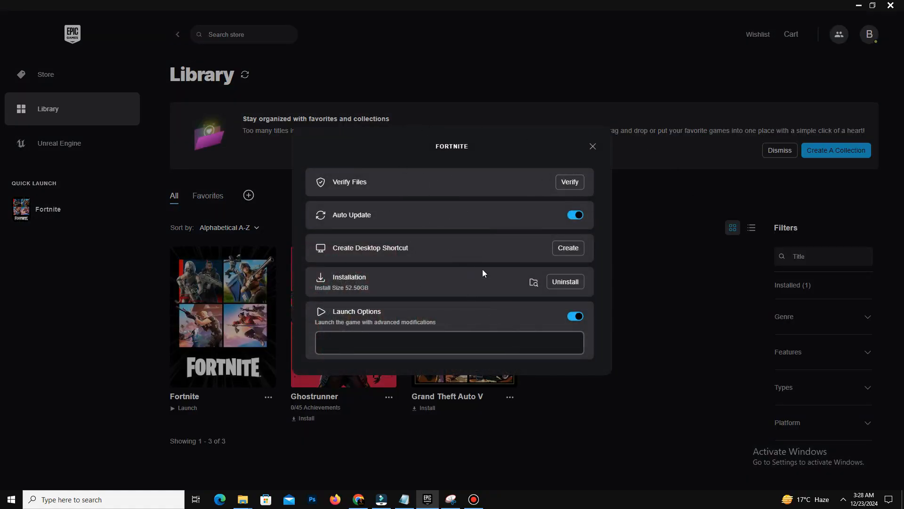
mouse_move(502, 182)
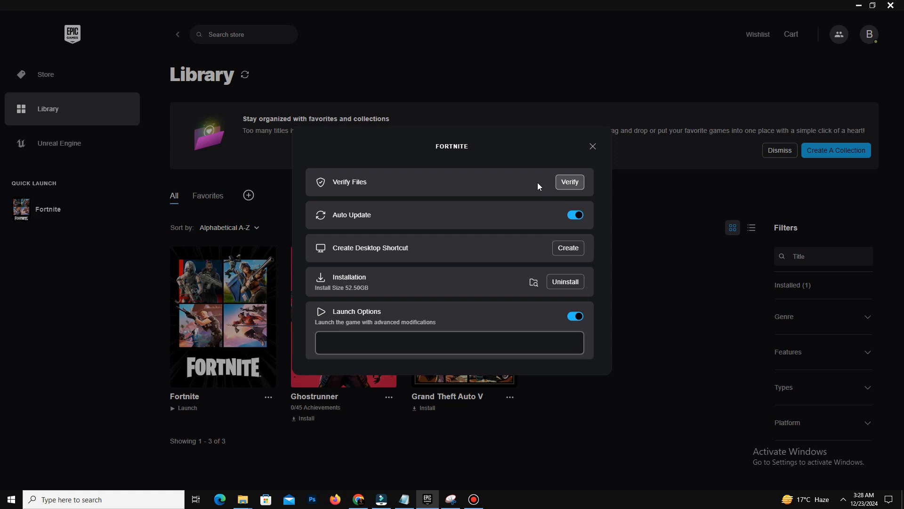
mouse_move(550, 166)
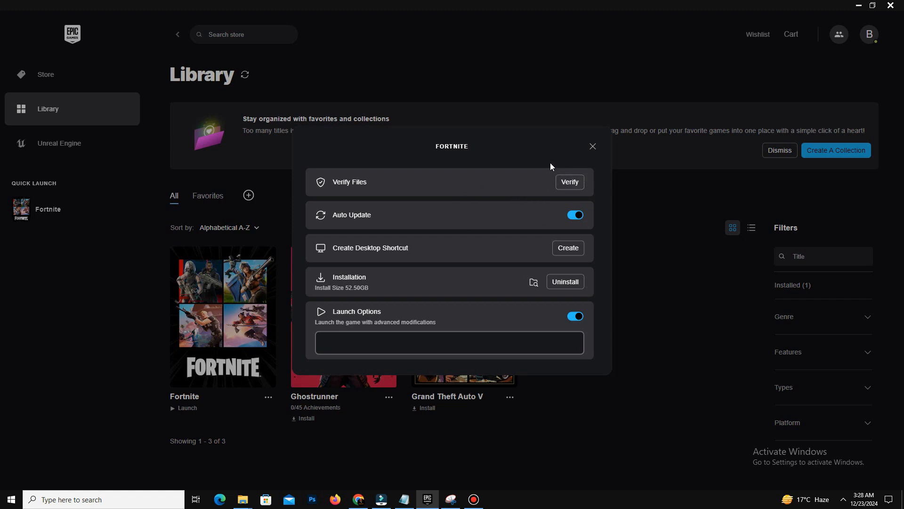
mouse_move(546, 153)
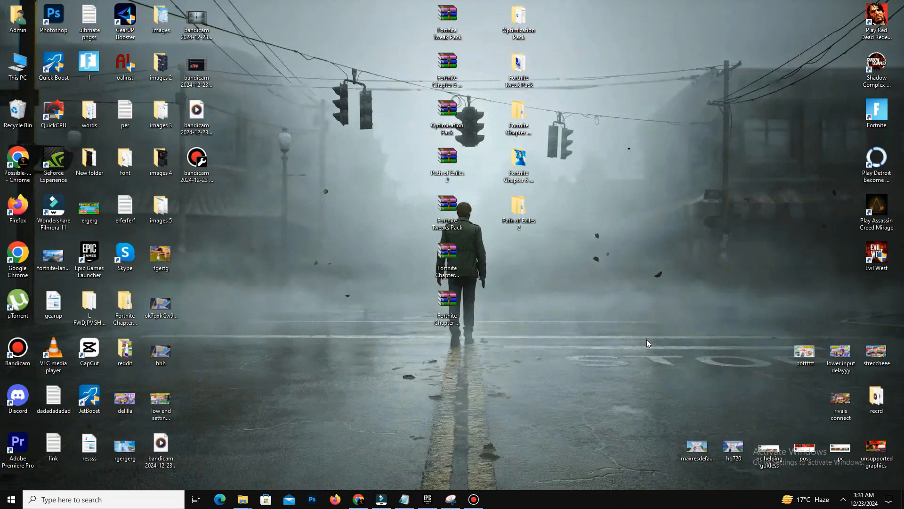
Run %temp% and delete everything in the Temp folder, skipping items still in use.
key(Win+r)
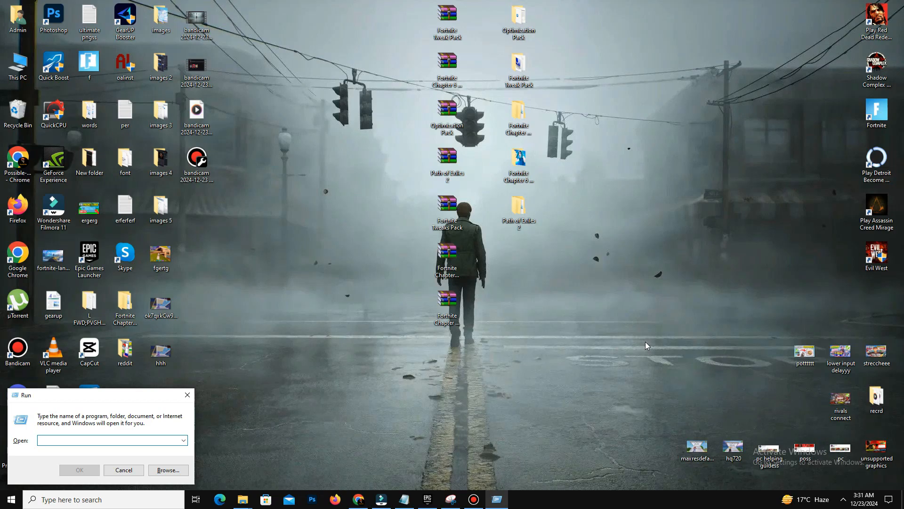
text(%te)
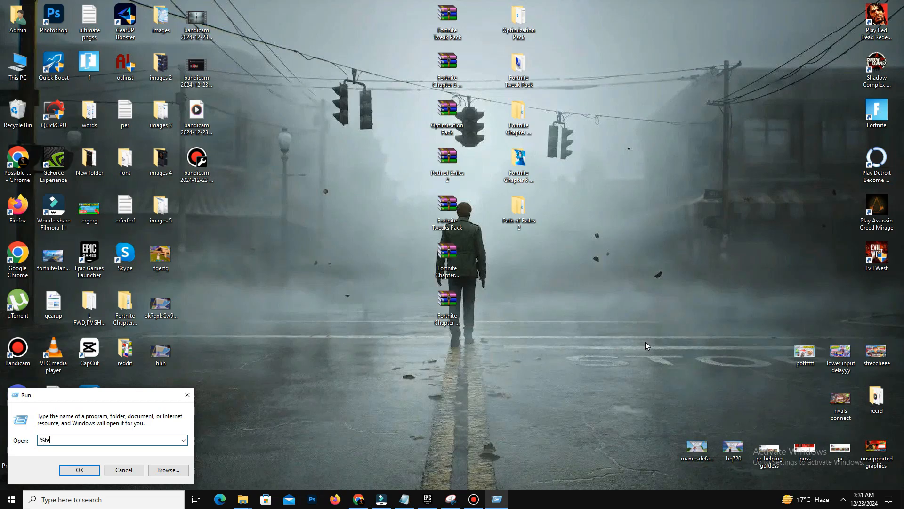
text(m)
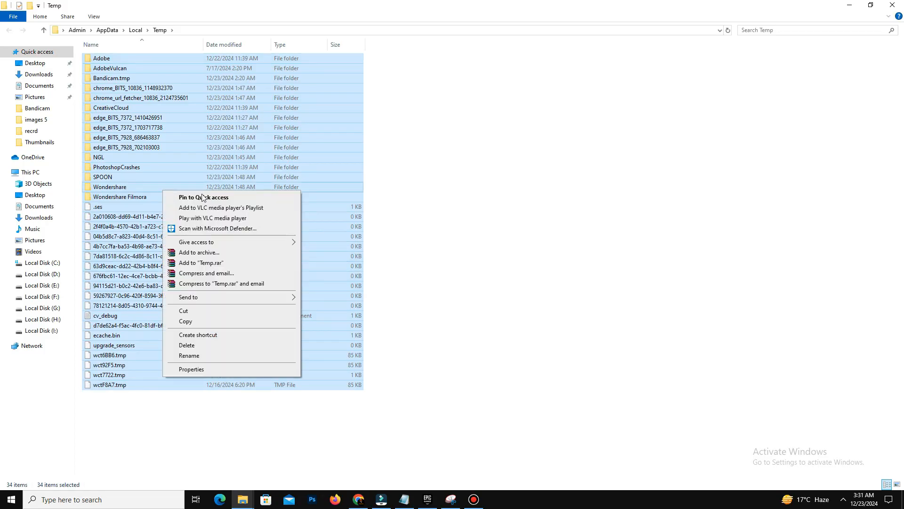
click(489, 233)
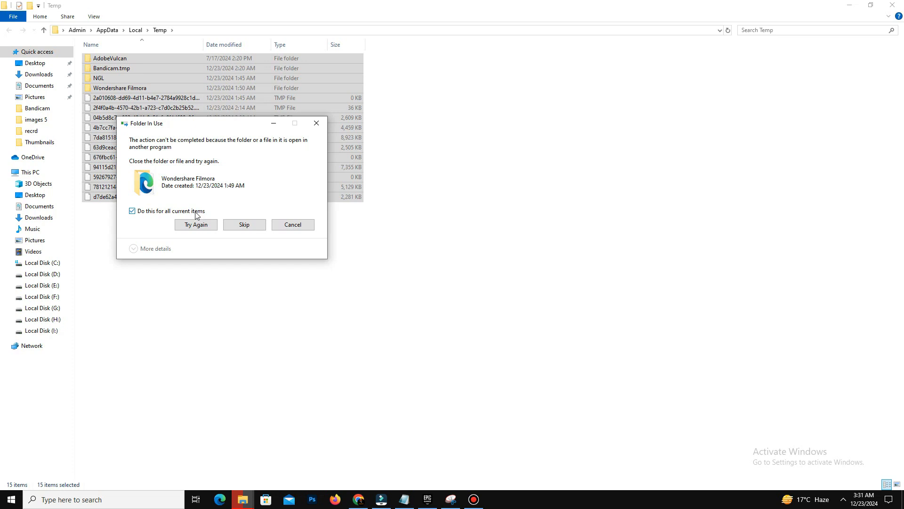
click(244, 224)
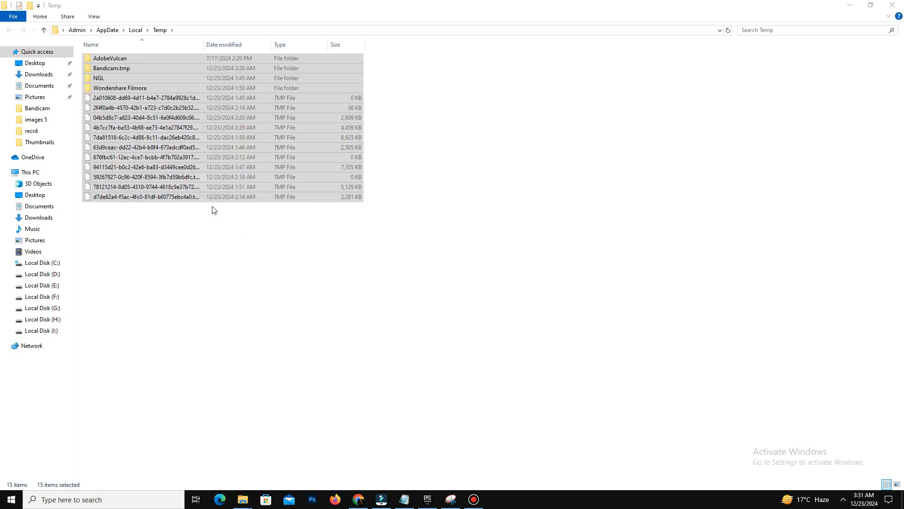
Run prefetch, grant access and delete everything in the Prefetch folder.
key(Win+r)
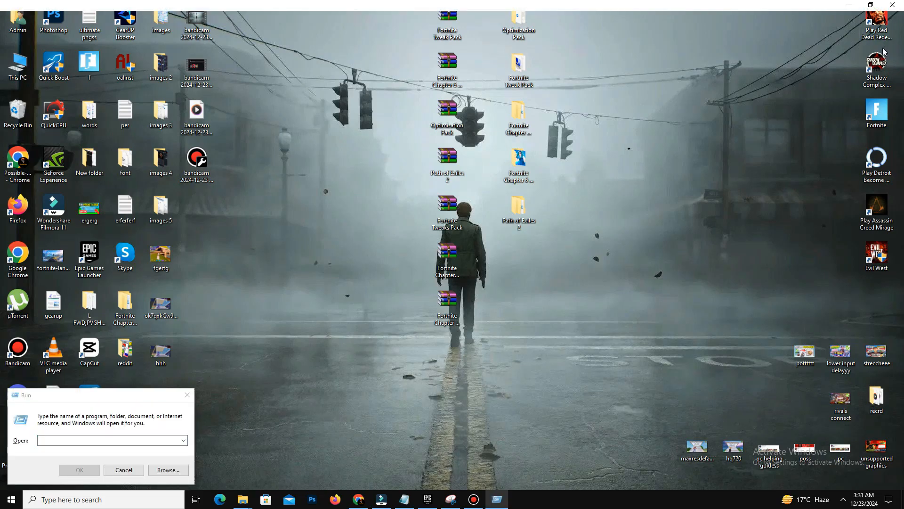
click(8, 499)
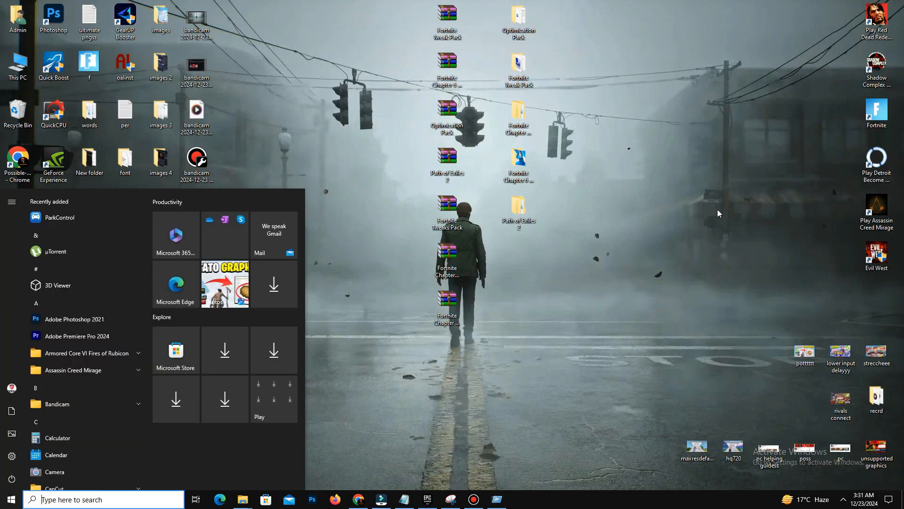
key(Win+r)
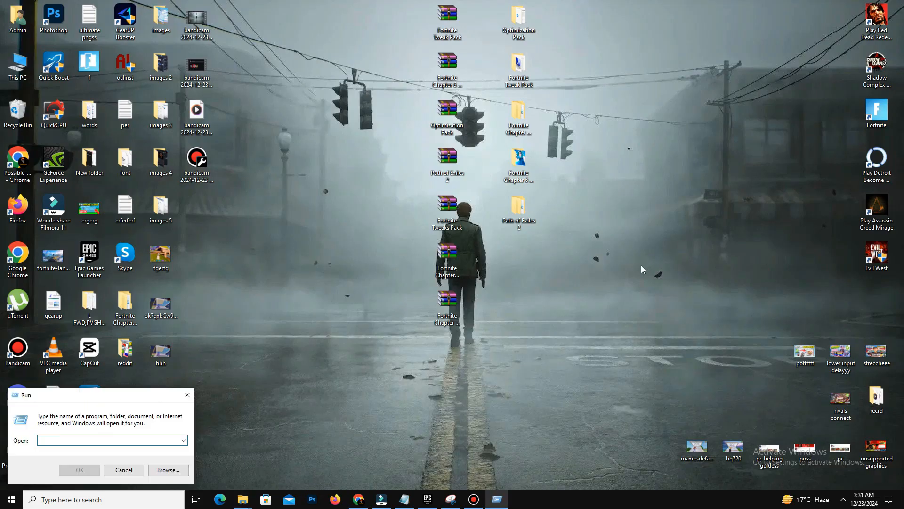
text(prefetc)
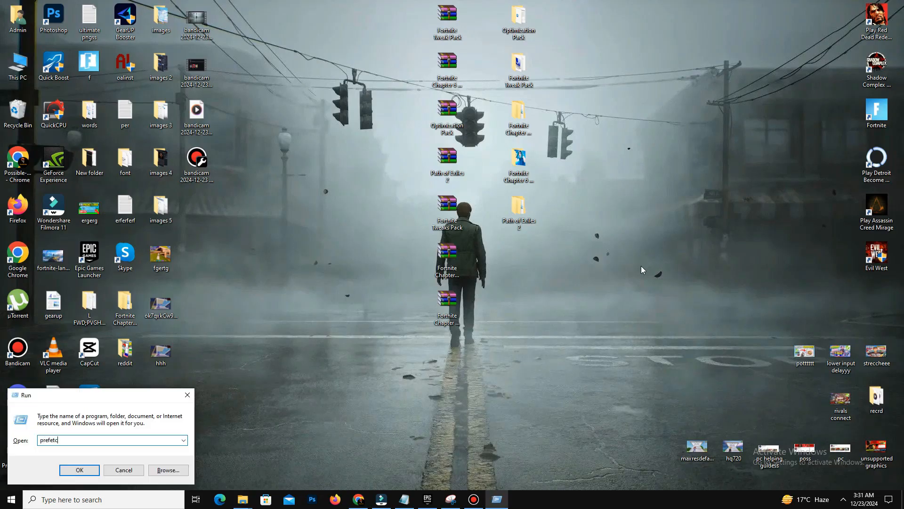
click(79, 469)
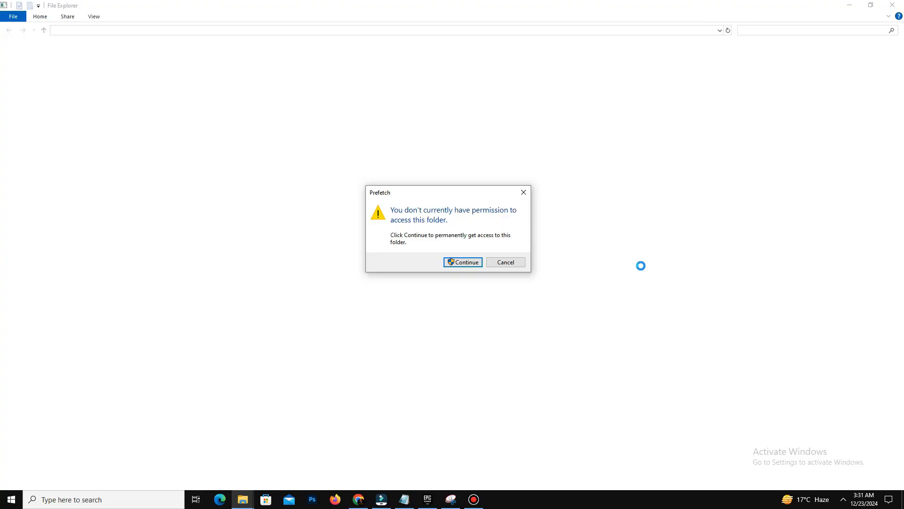
click(461, 262)
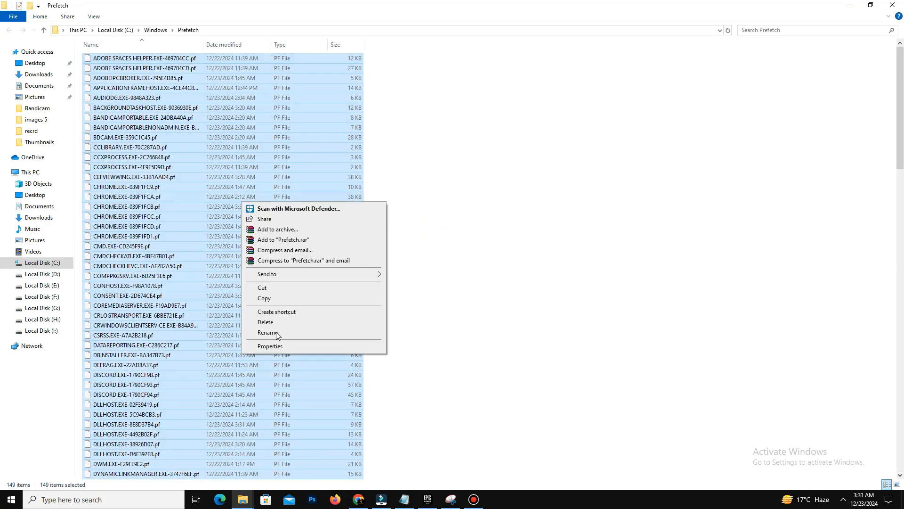
click(266, 322)
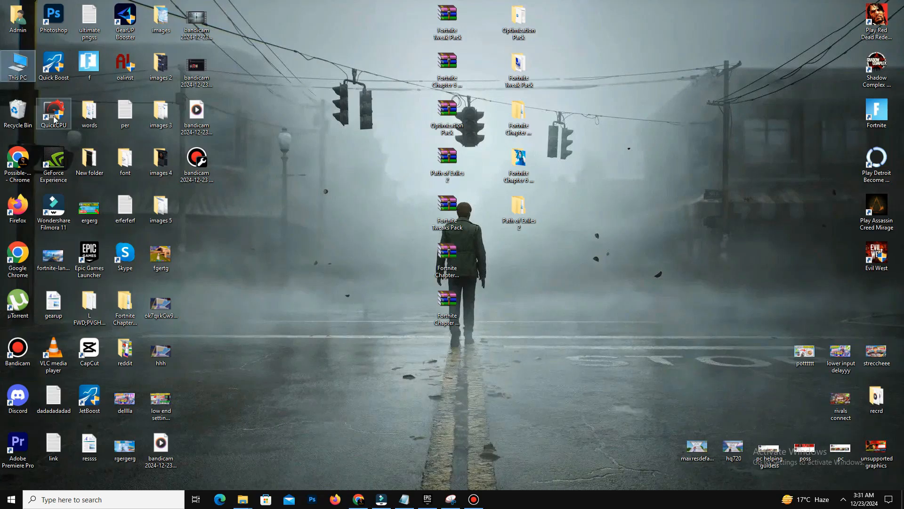
Reach NVIDIA Control Panel from the desktop menu and scroll its desktop colour settings.
right_click(18, 109)
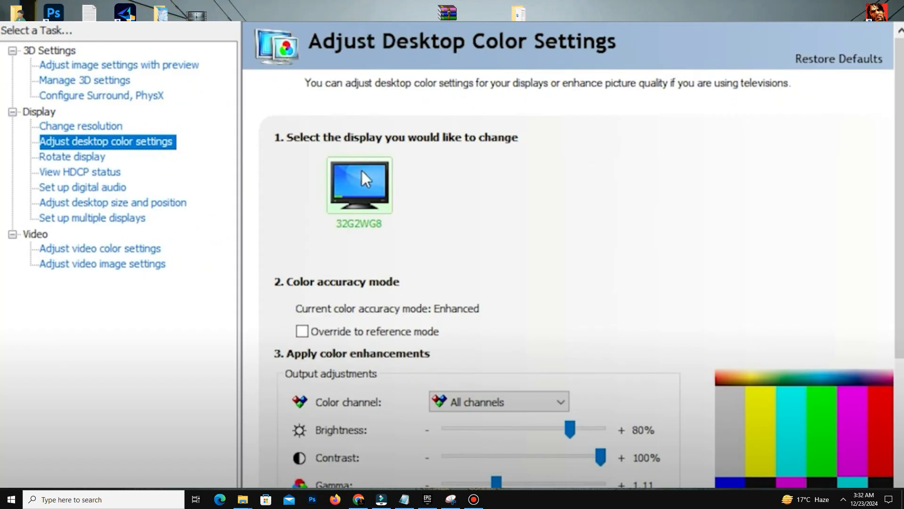
scroll(down, 3)
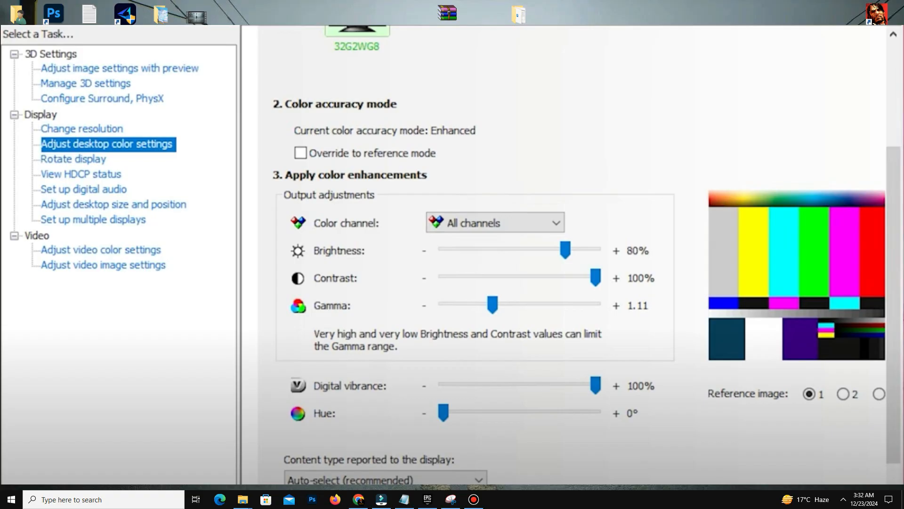